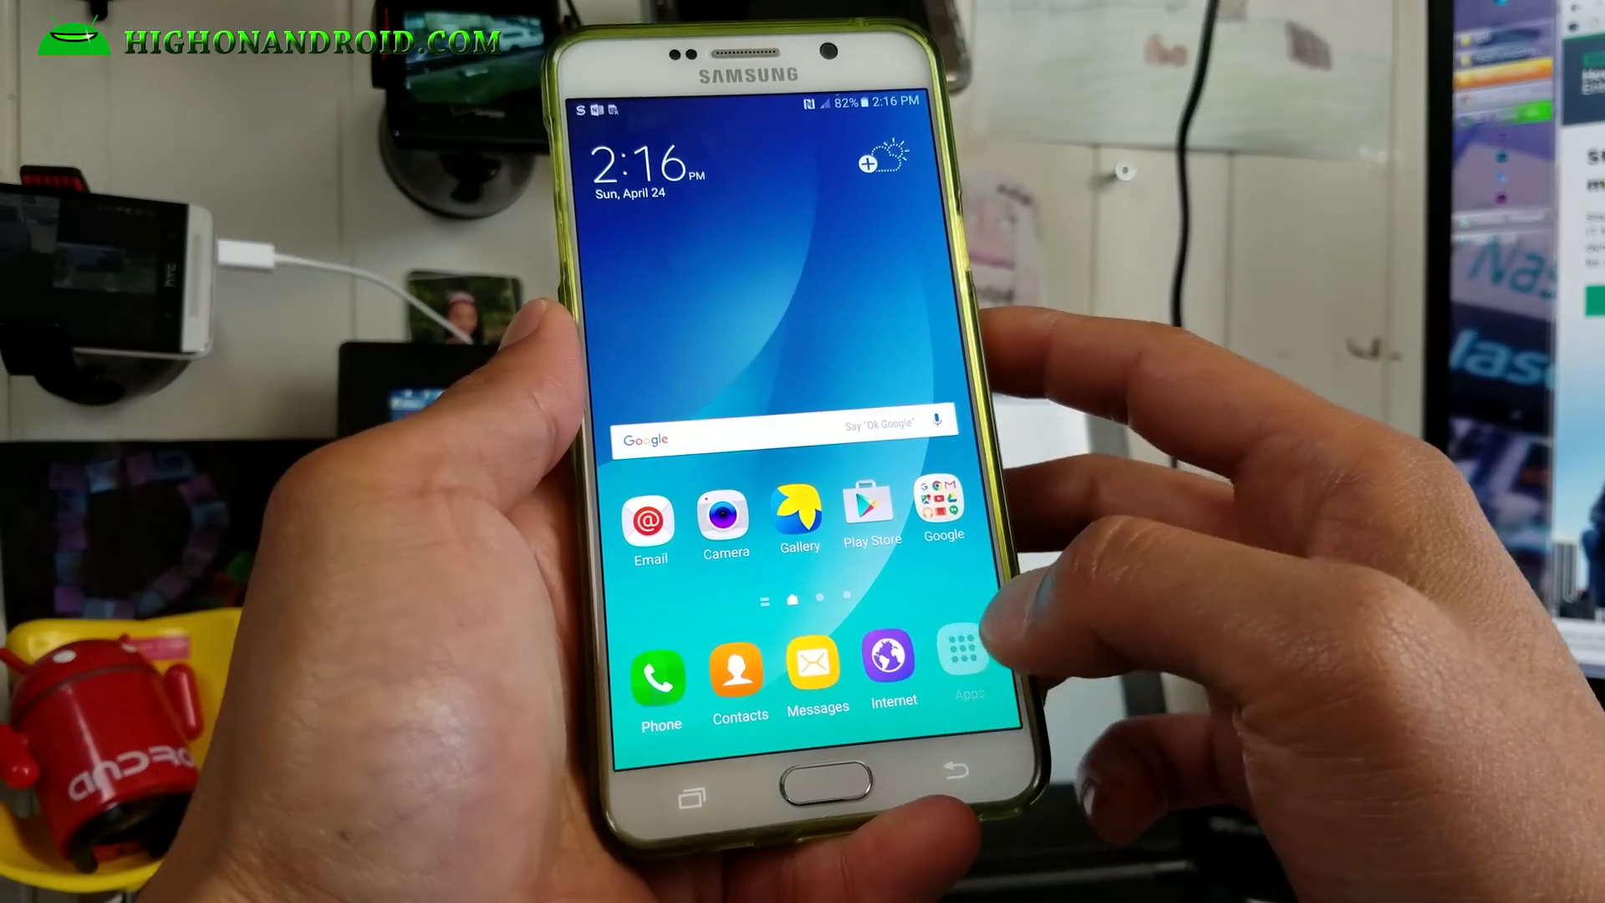
# - Go to Settings via the Apps list on the home screen
pyautogui.click(968, 660)
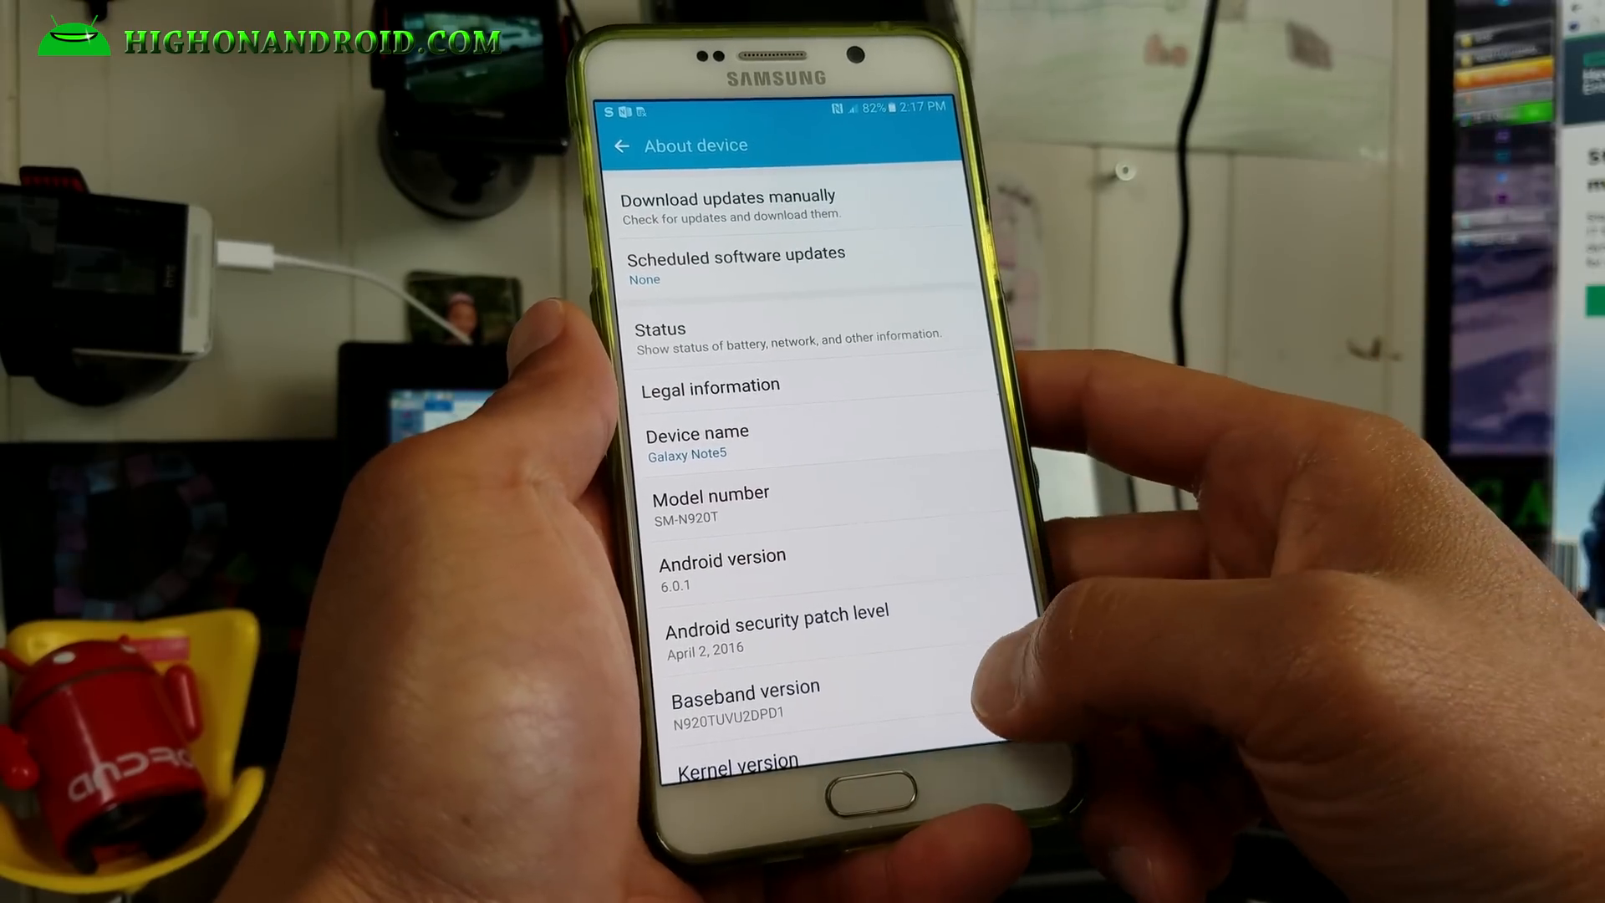
# - Scroll About device to read model SM-N920T, Android 6.0.1 and build number MMB29K
pyautogui.scroll(-3)
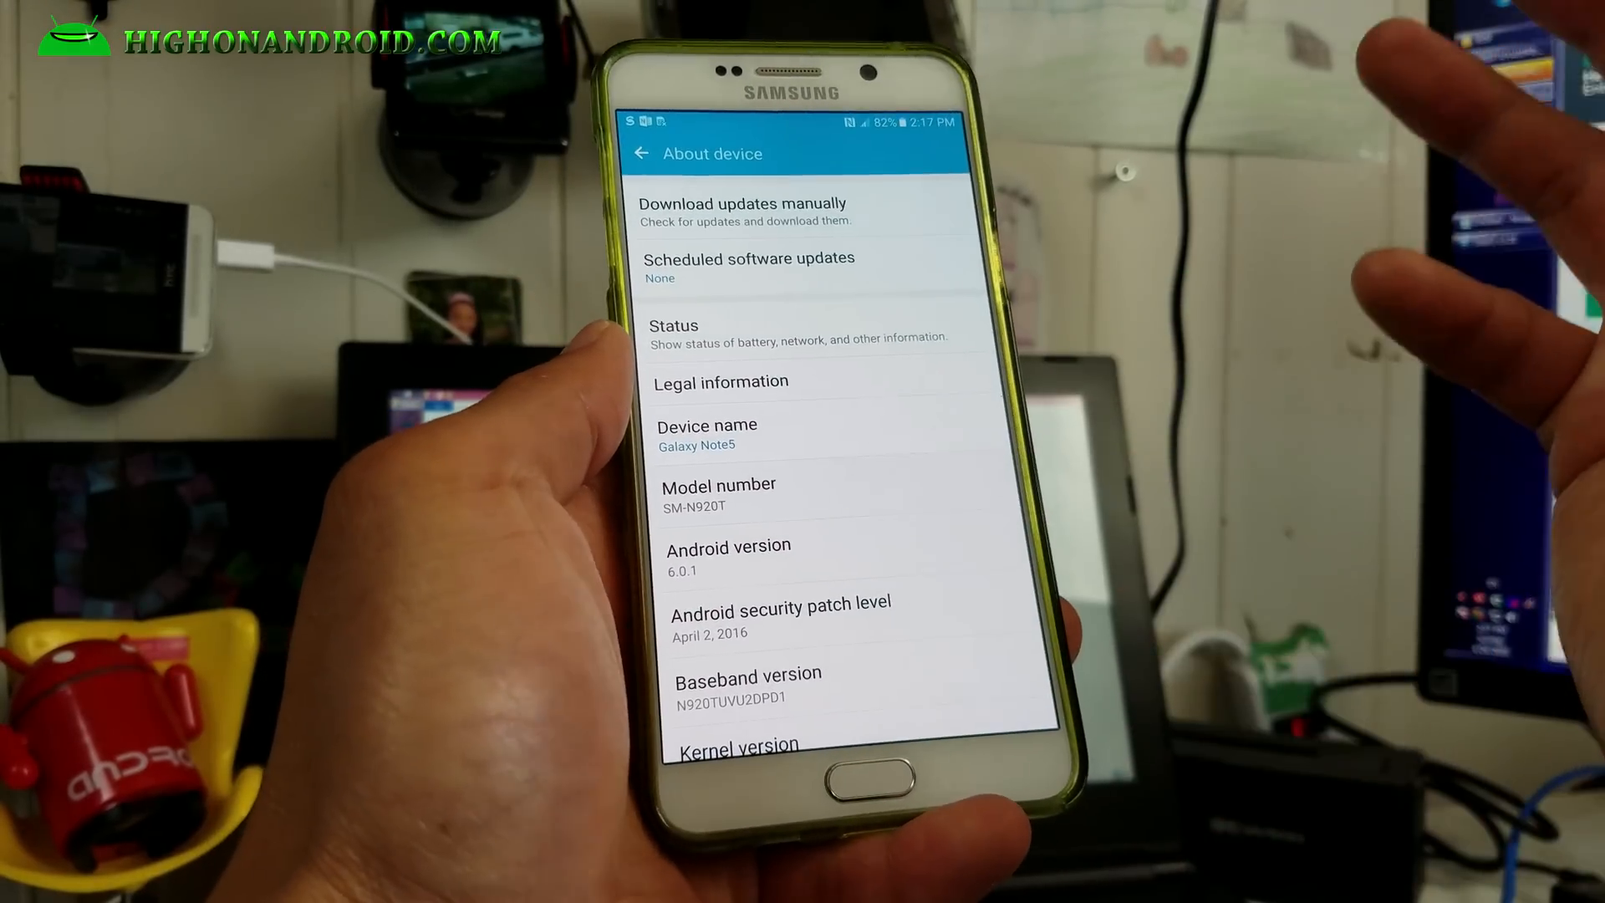
pyautogui.scroll(-3)
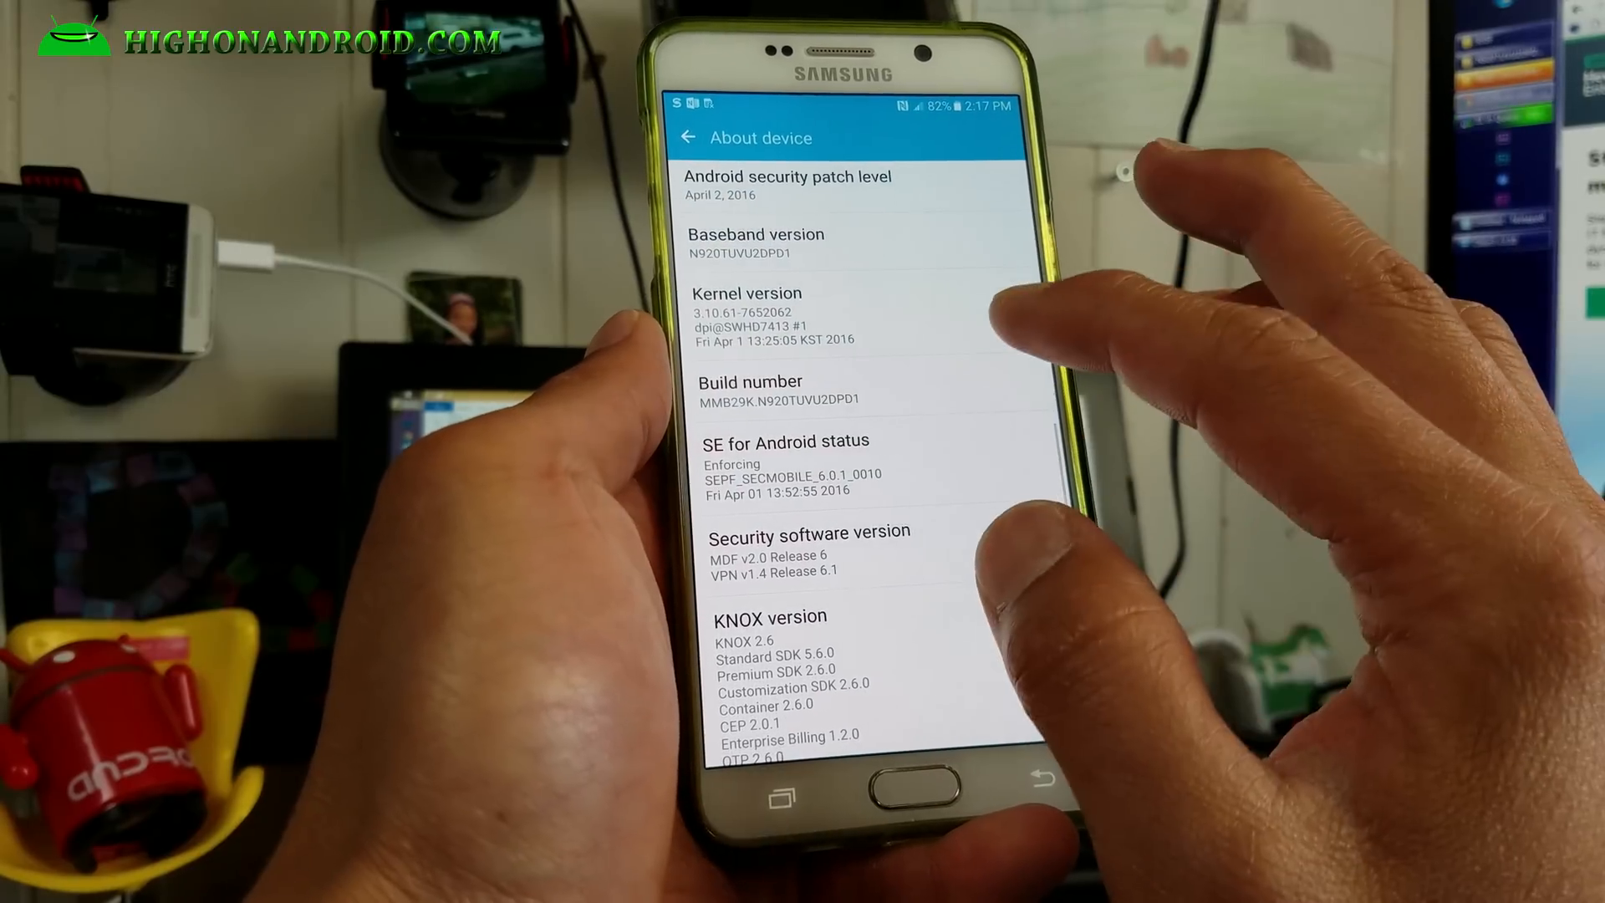
# - Enable developer mode via Build number and reach Developer options for OEM unlock
pyautogui.click(747, 400)
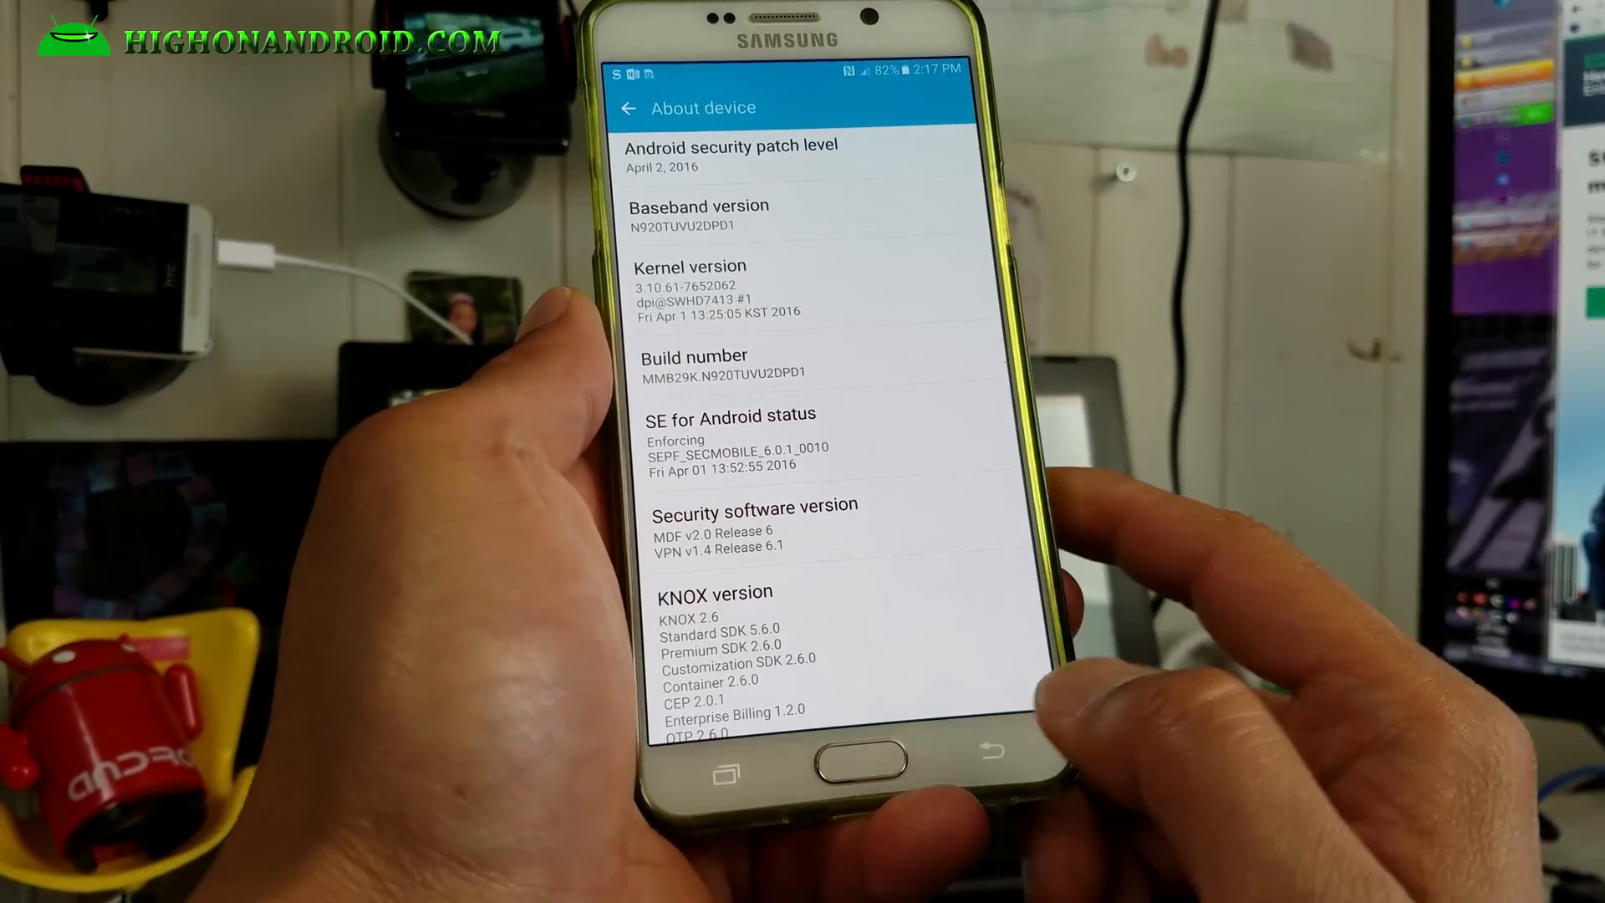
pyautogui.click(629, 107)
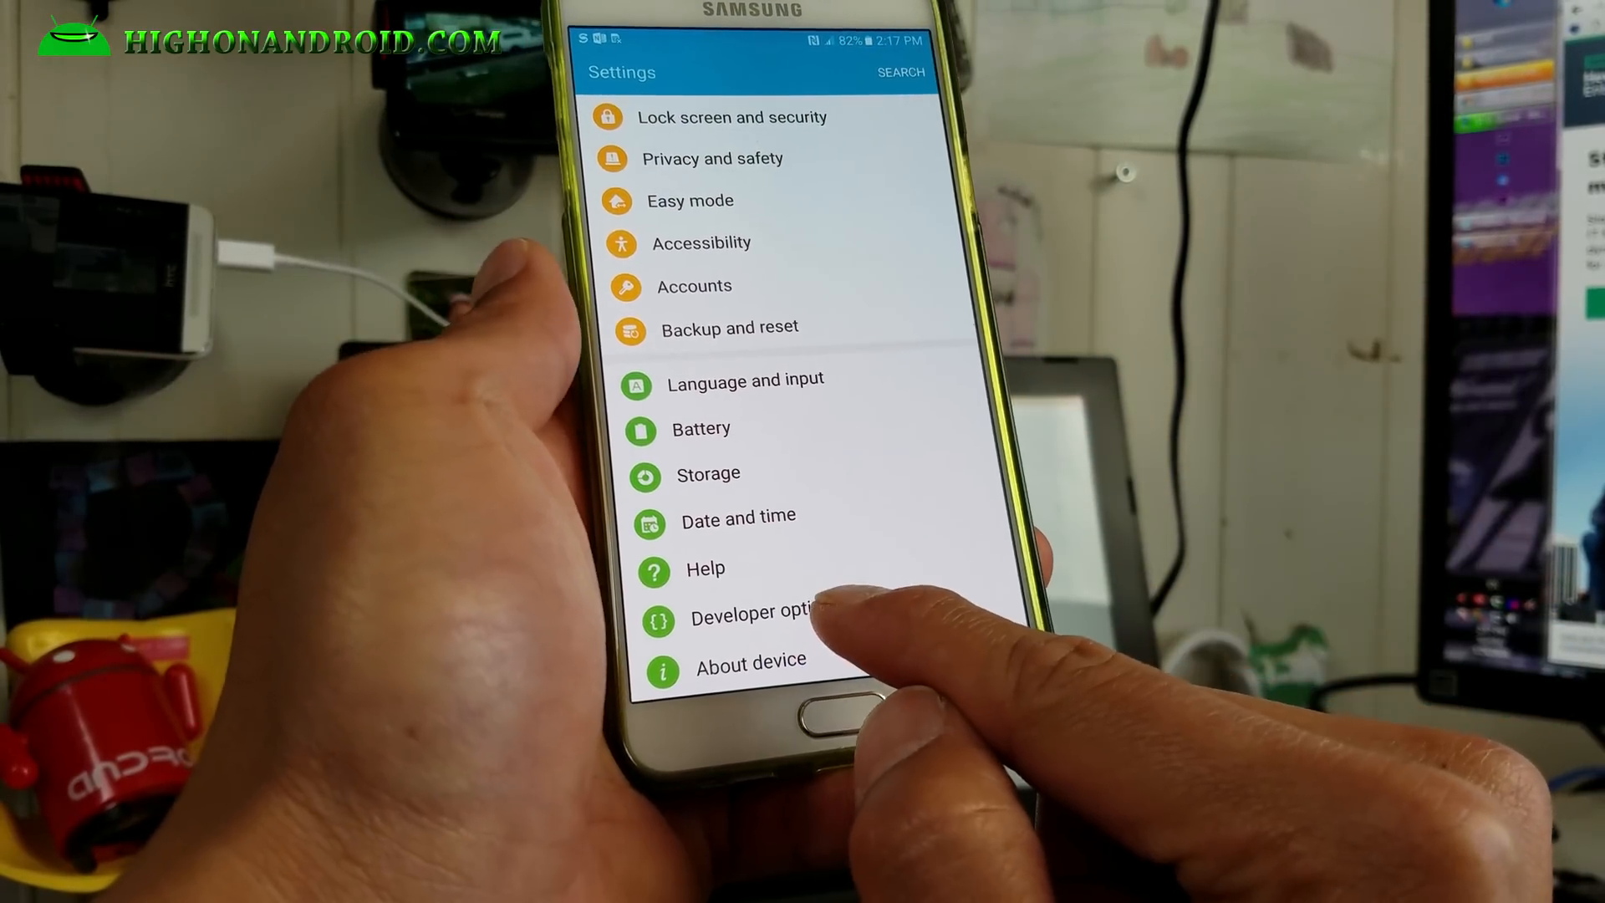
pyautogui.click(752, 612)
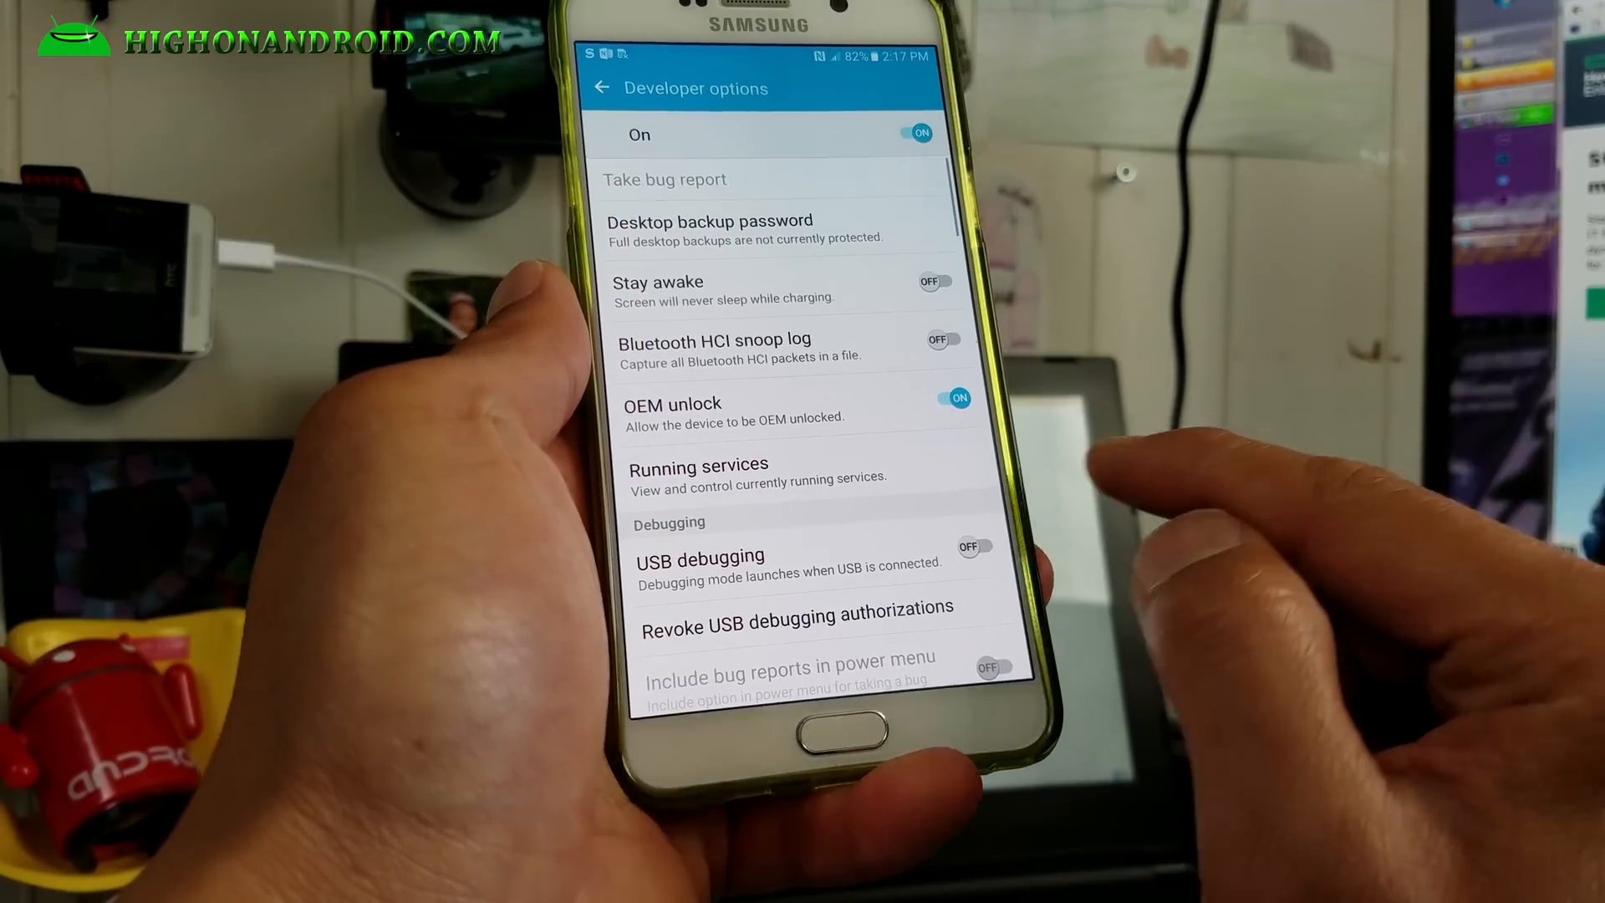